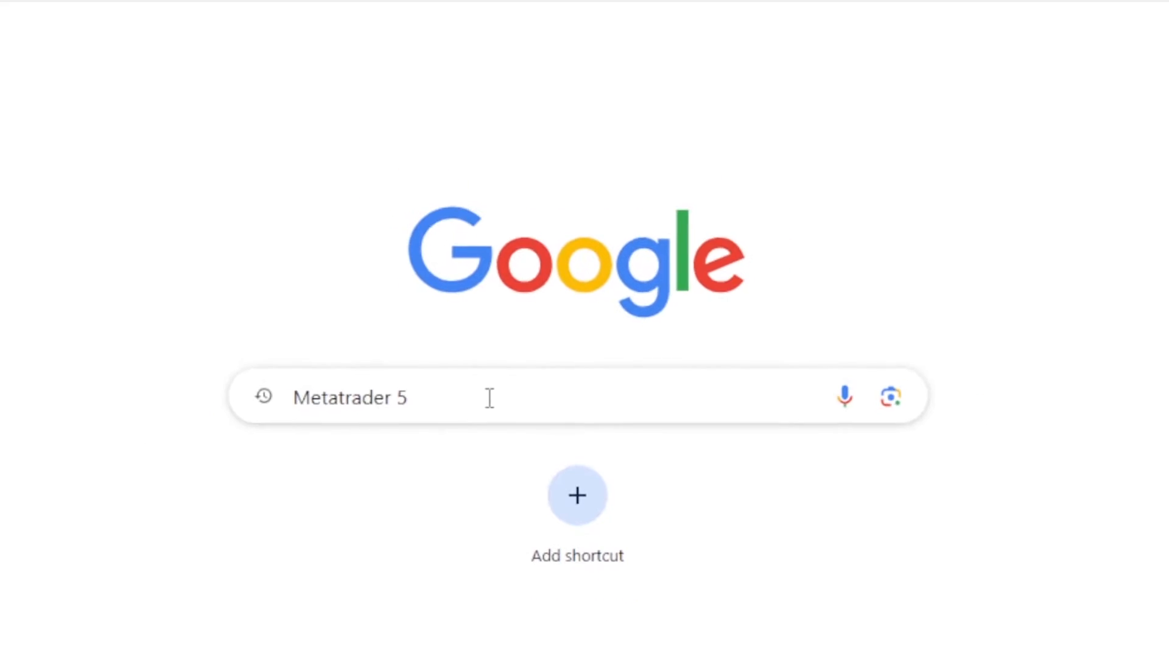
Step: Run the Google search for "metatrader 5"
key(Enter)
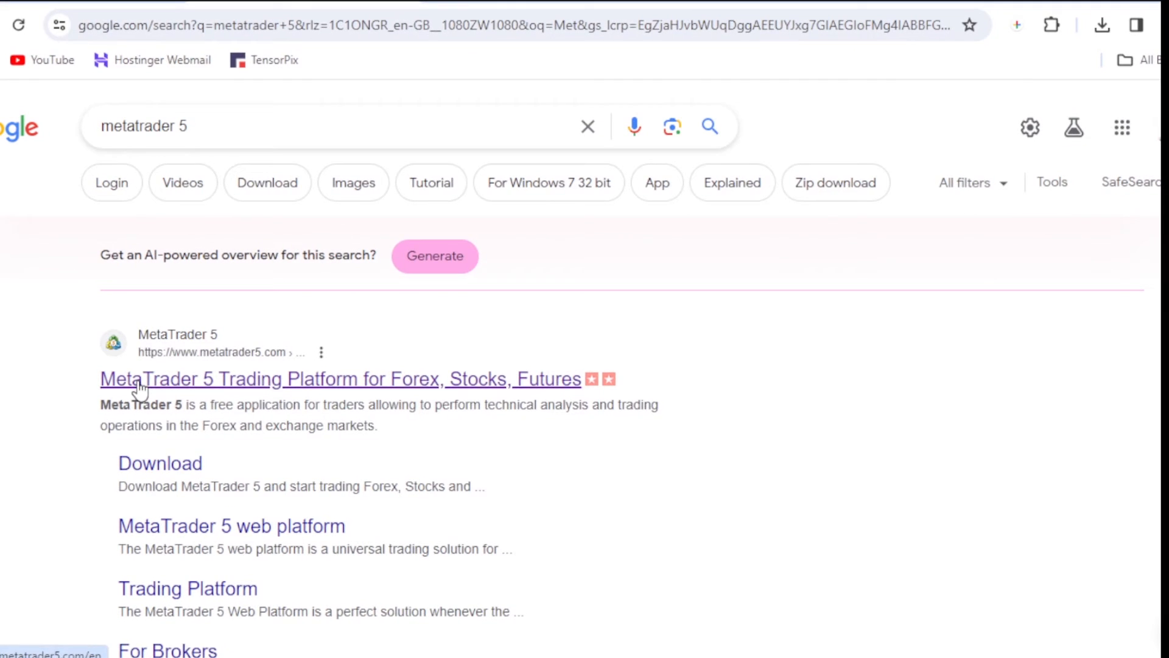
Step: Open the metatrader5.com result and scroll its homepage to the download options
click(337, 379)
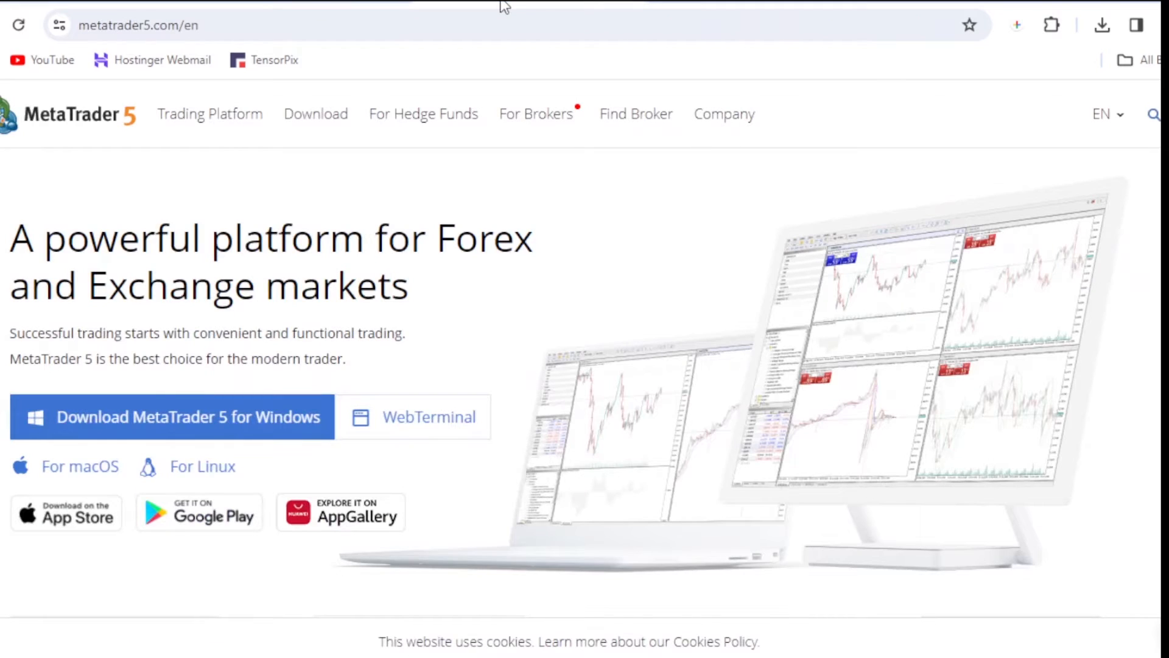
mouse_move(268, 191)
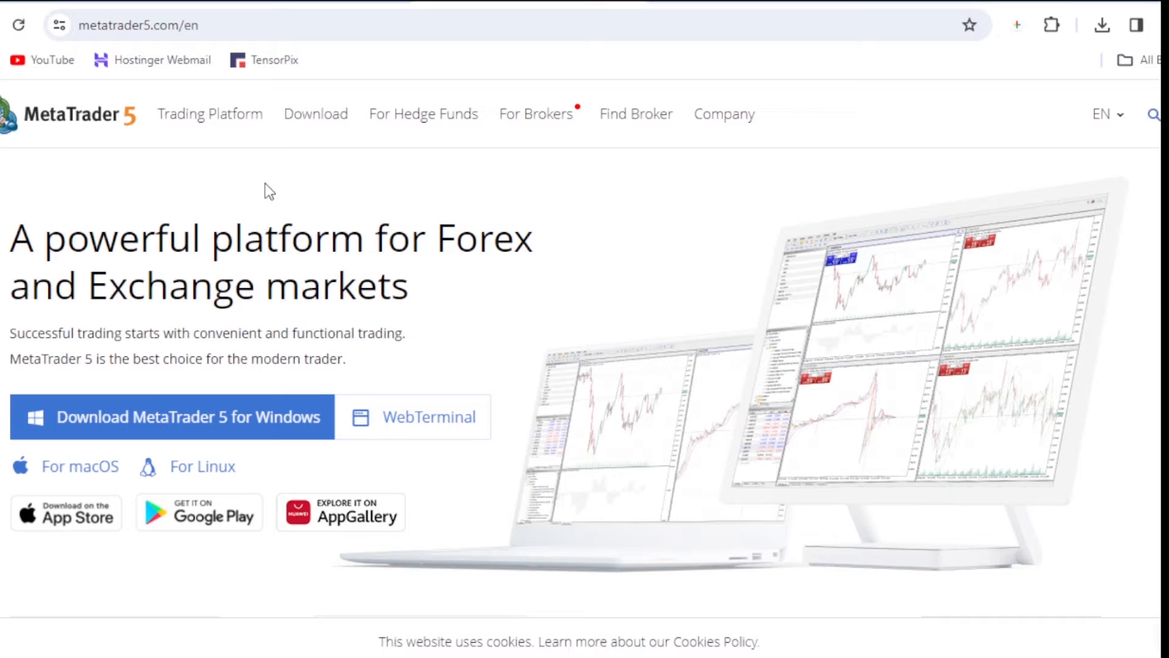
scroll(down, 3)
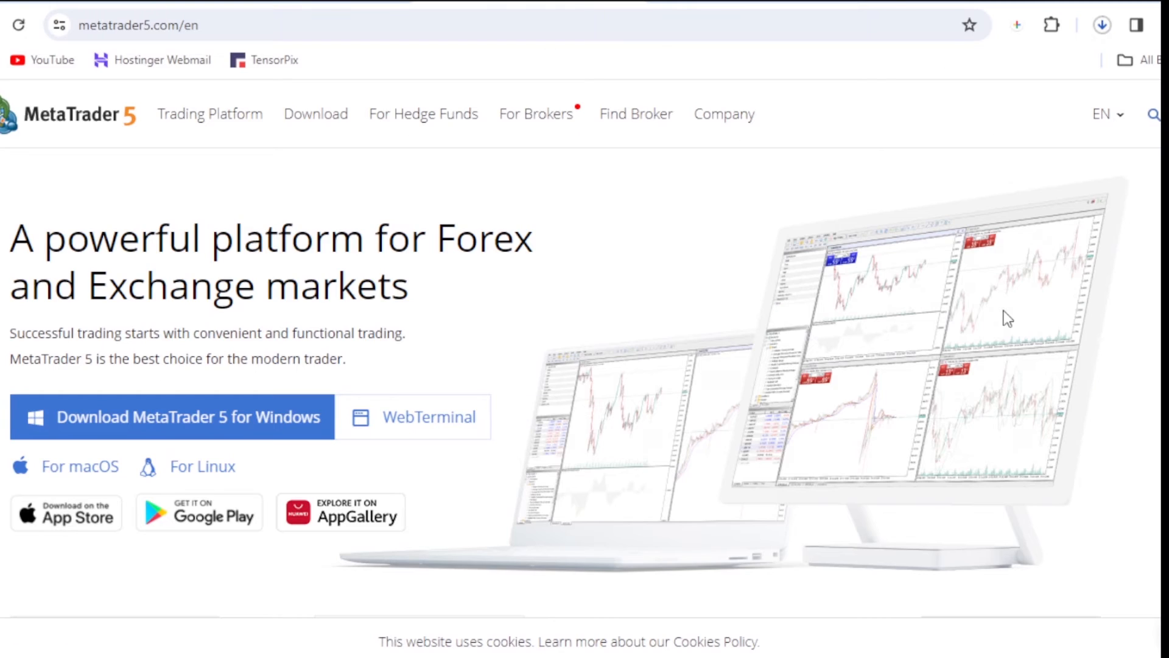
mouse_move(1107, 24)
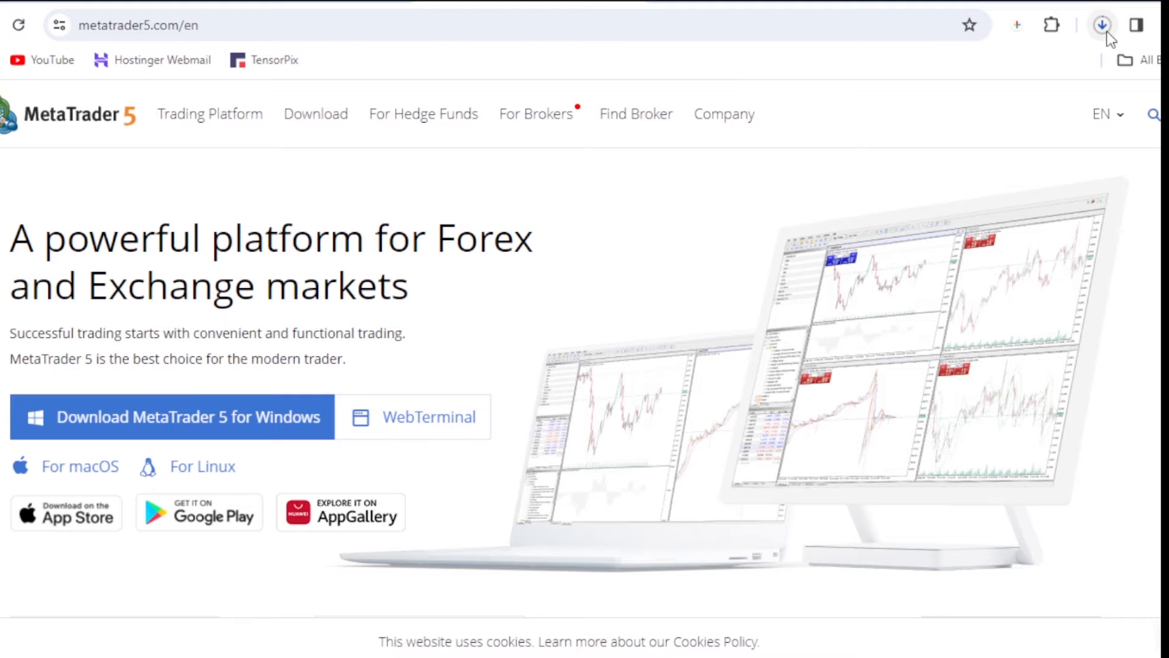
Step: Reveal mt5setup (1).exe in File Explorer from Chrome's downloads list
click(1102, 25)
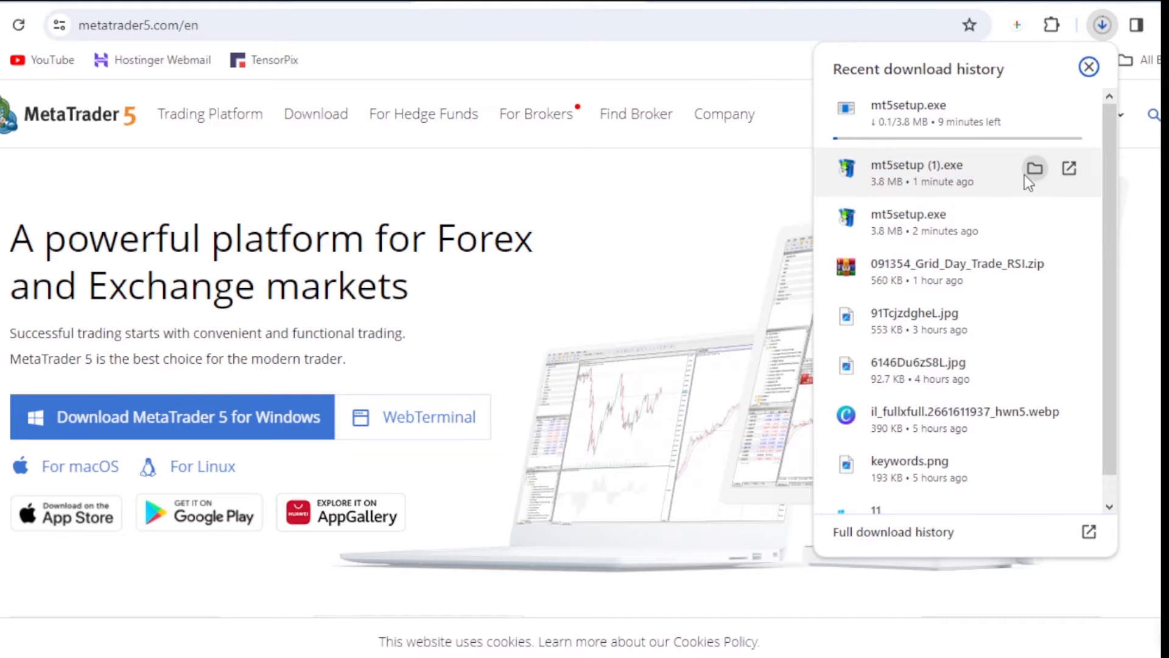
click(1034, 168)
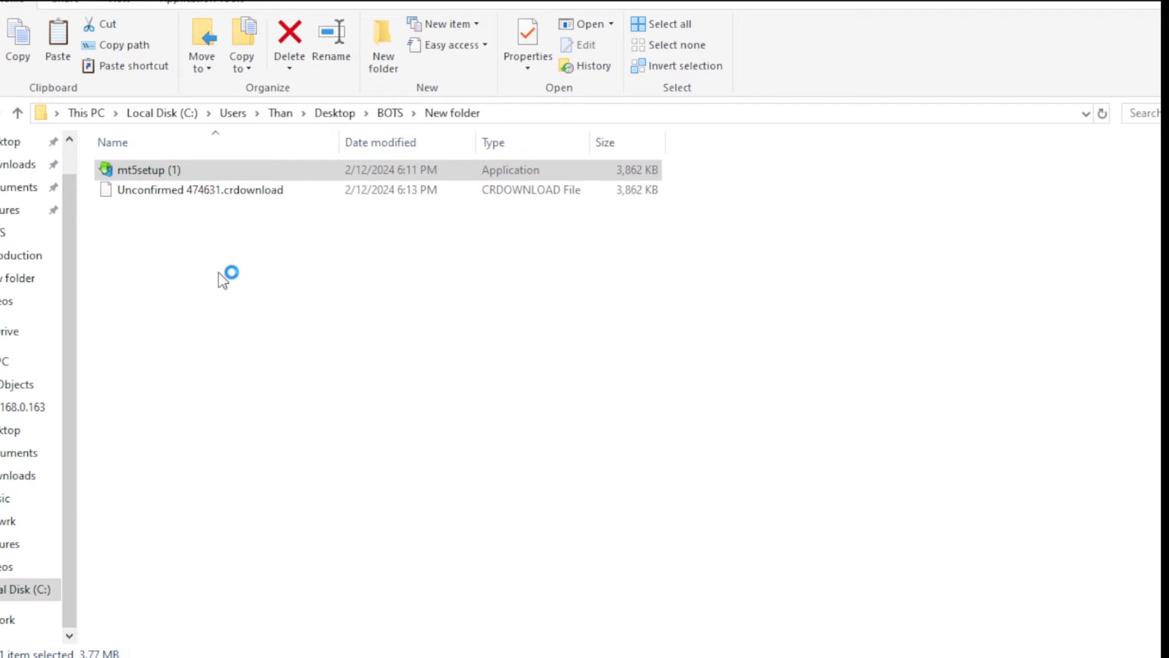
Step: Launch mt5setup (1) and allow it past the SmartScreen and security prompts
double_click(148, 169)
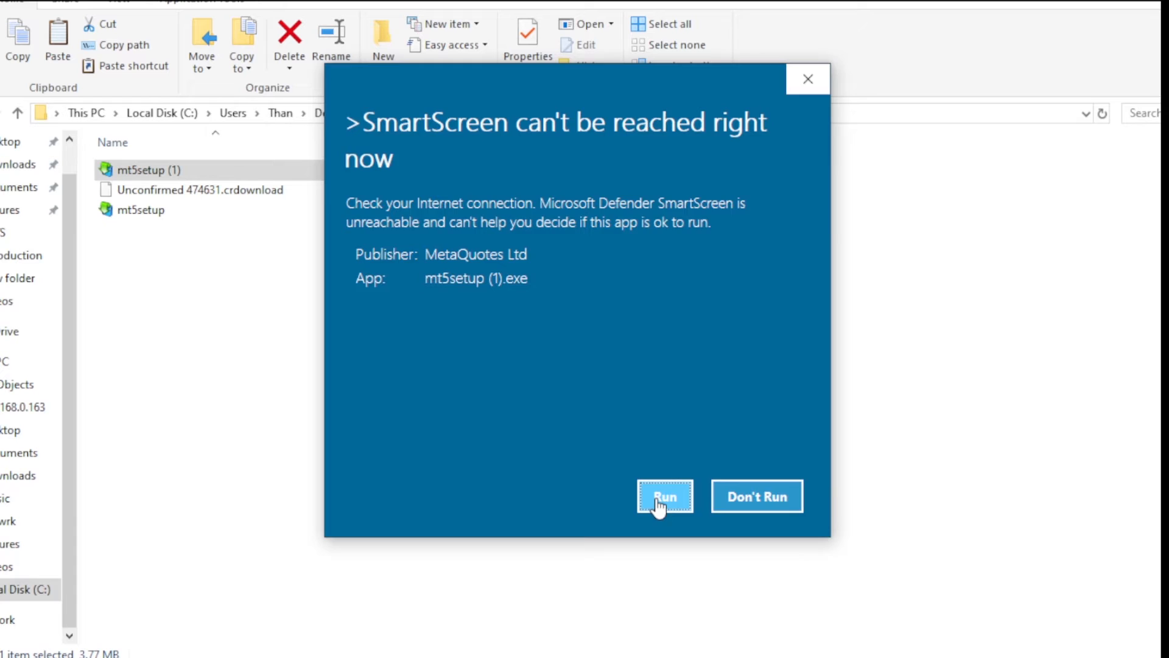
click(662, 496)
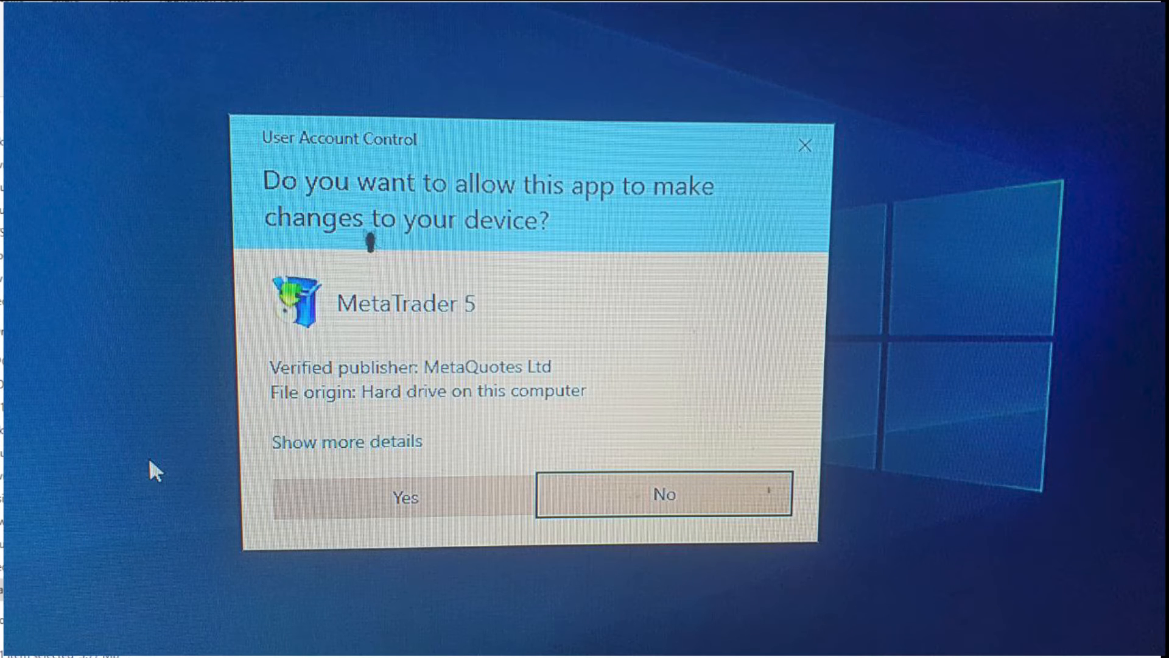
click(403, 498)
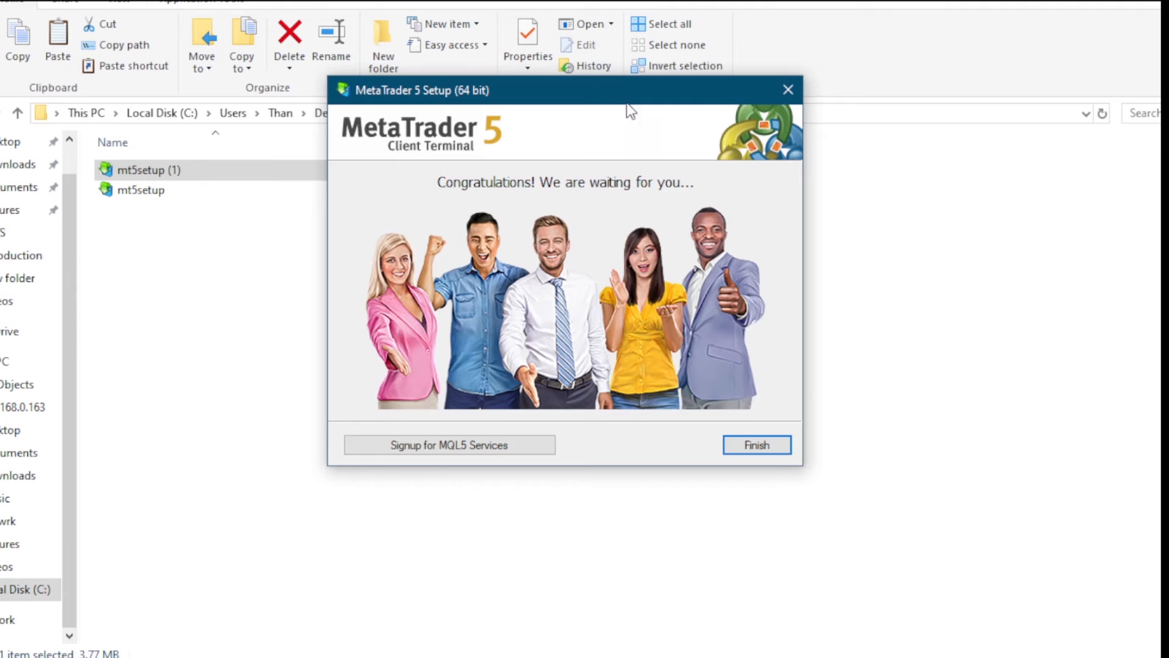
Step: Click Finish on the completed MetaTrader 5 installation
click(755, 445)
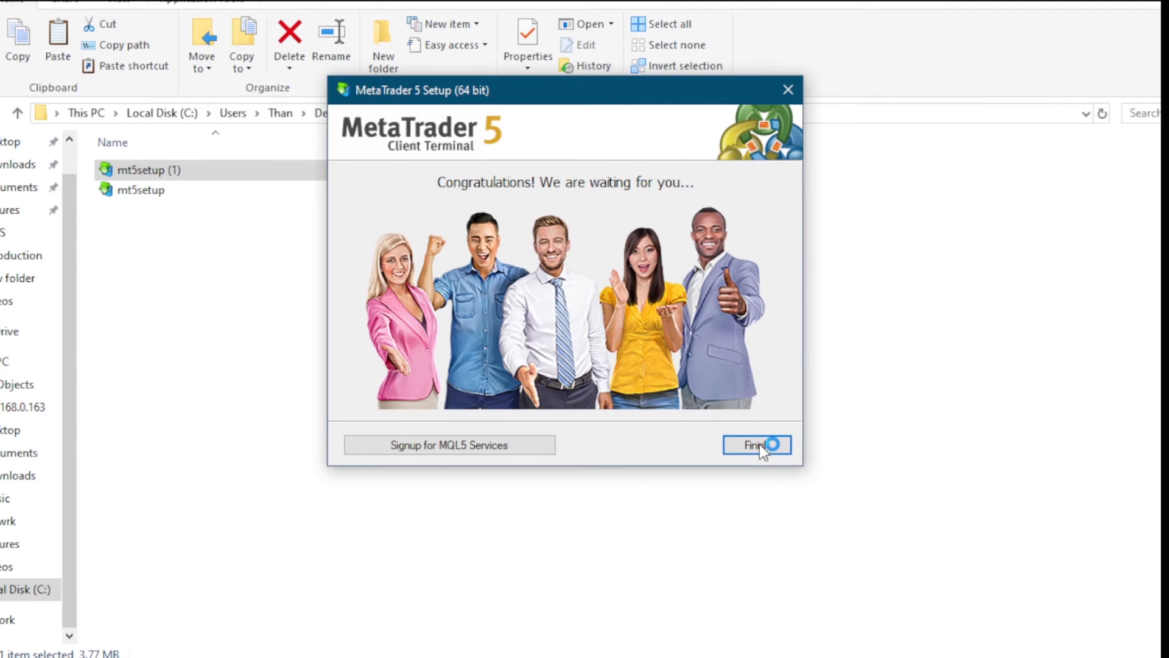
Step: Close the setup so the MQL5 auth_register page opens in the browser
click(755, 445)
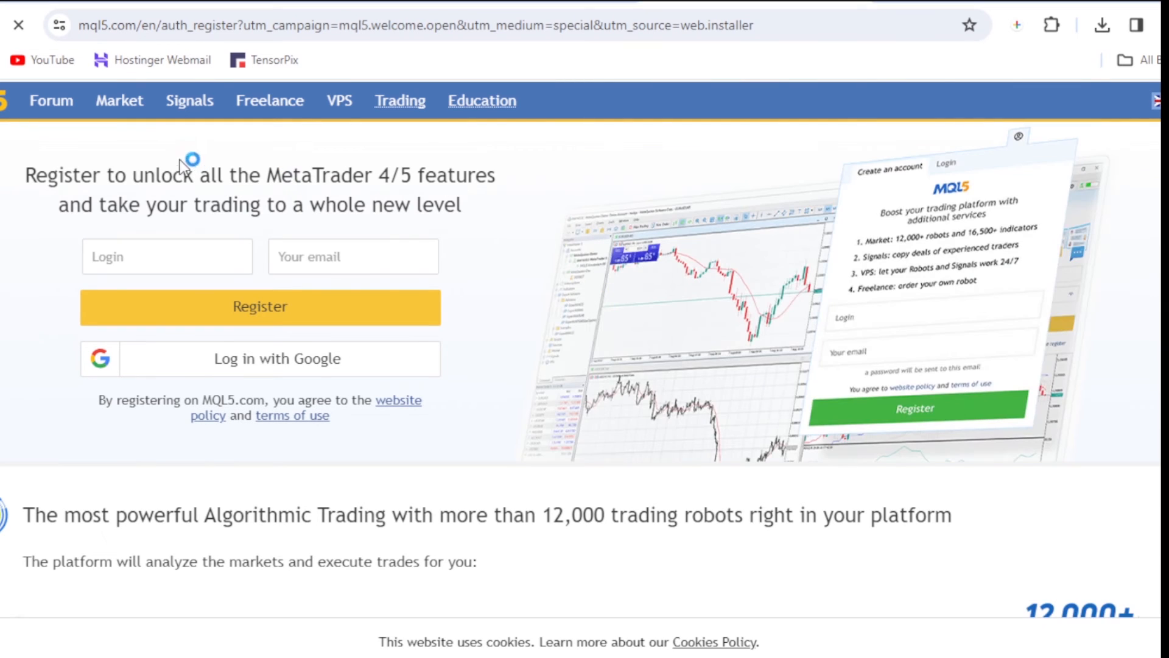
mouse_move(750, 334)
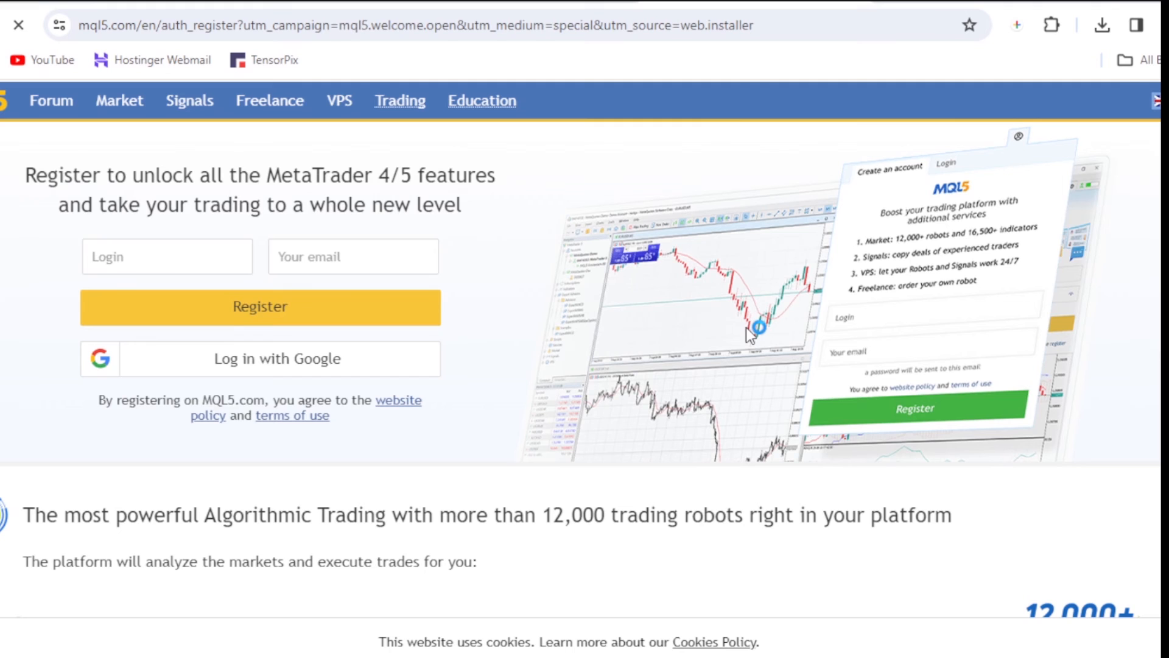